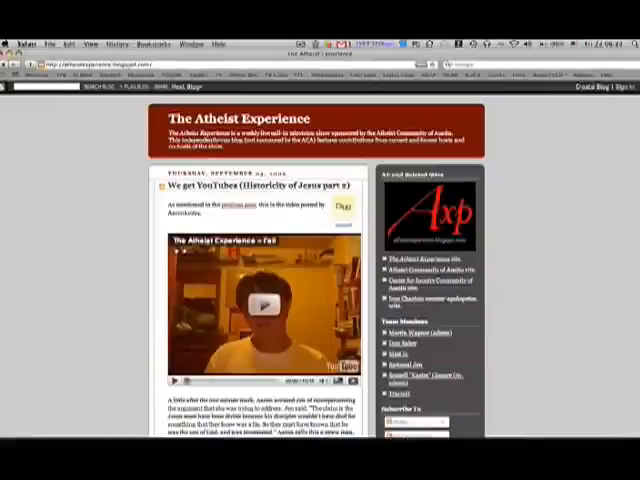
# - Scroll down past the embedded video into the post's written discussion
pyautogui.scroll(-3)
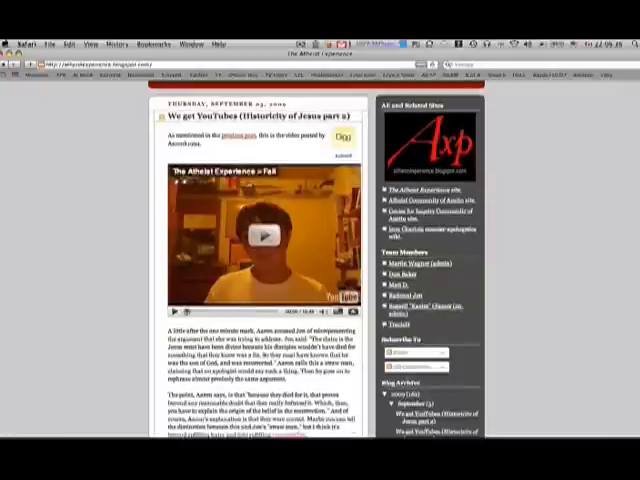
pyautogui.scroll(-3)
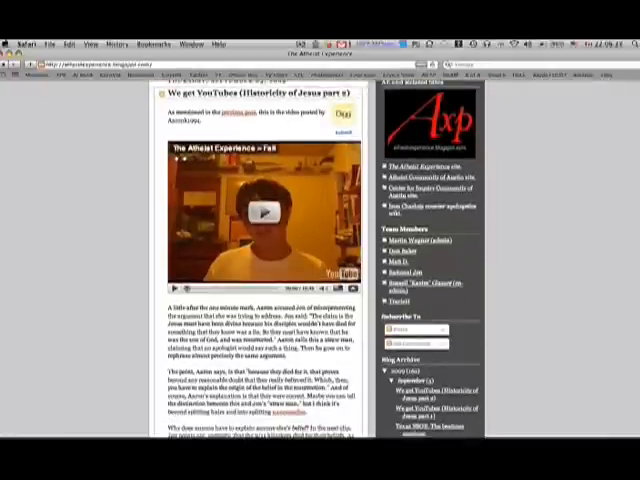
pyautogui.scroll(-3)
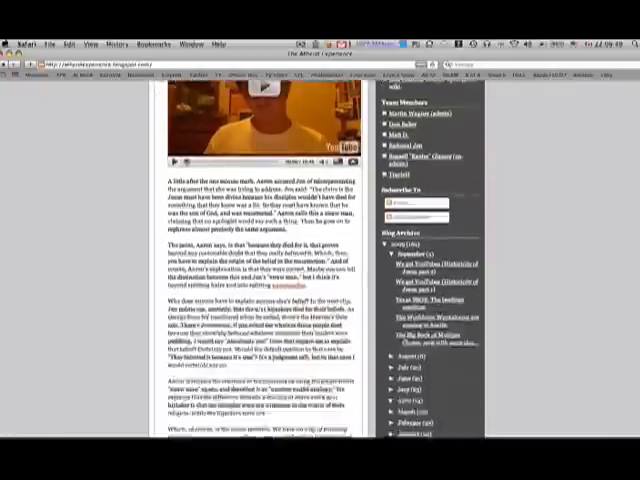
pyautogui.scroll(-3)
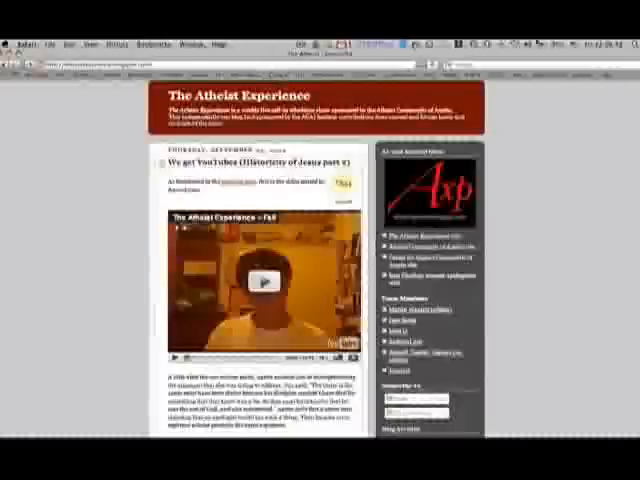
pyautogui.scroll(-3)
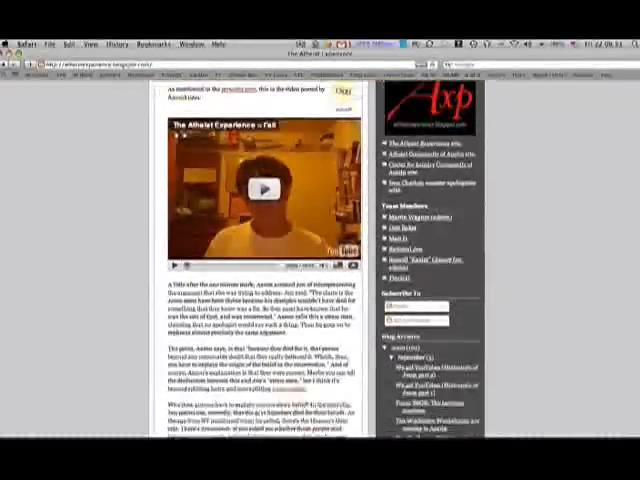
pyautogui.scroll(-3)
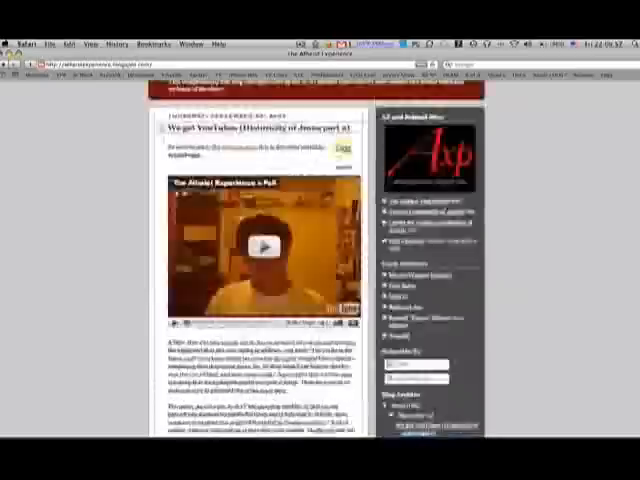
pyautogui.scroll(-3)
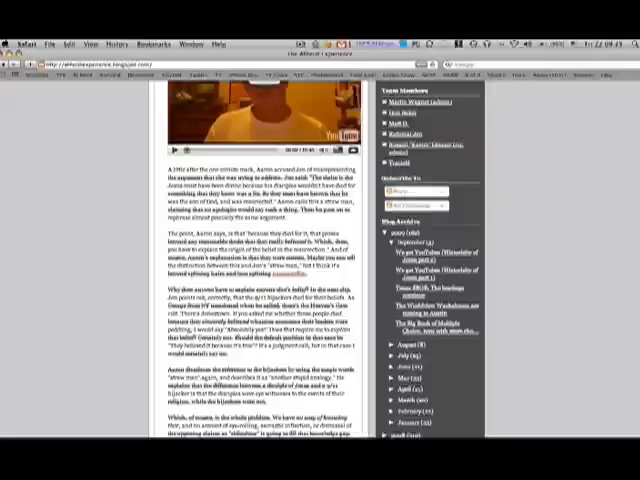
pyautogui.scroll(-3)
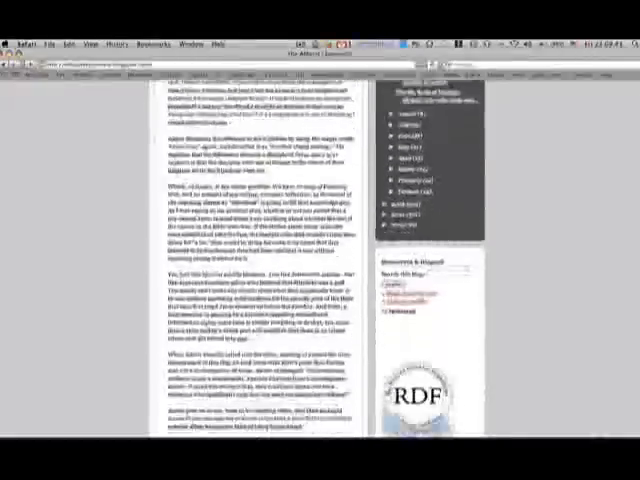
pyautogui.scroll(-3)
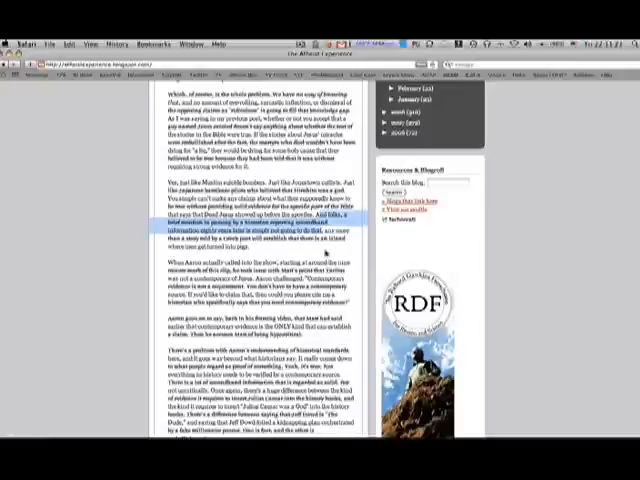
# - Clear the paragraph highlight by selecting an empty spot on the page
pyautogui.click(320, 262)
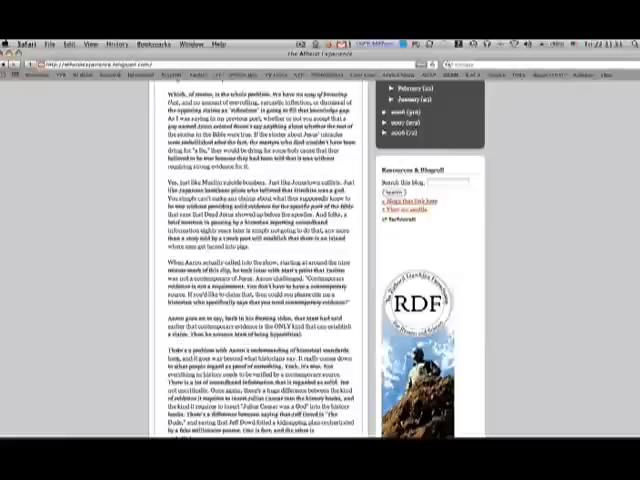
pyautogui.moveTo(172, 348)
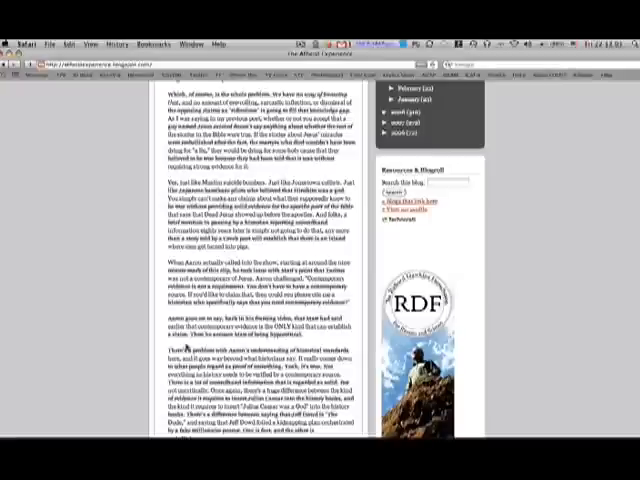
pyautogui.moveTo(596, 122)
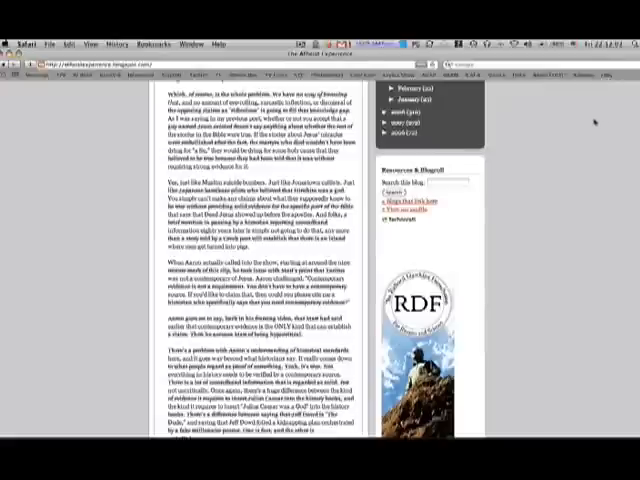
# - Scroll to the post's closing paragraphs, author line and comment count
pyautogui.scroll(-3)
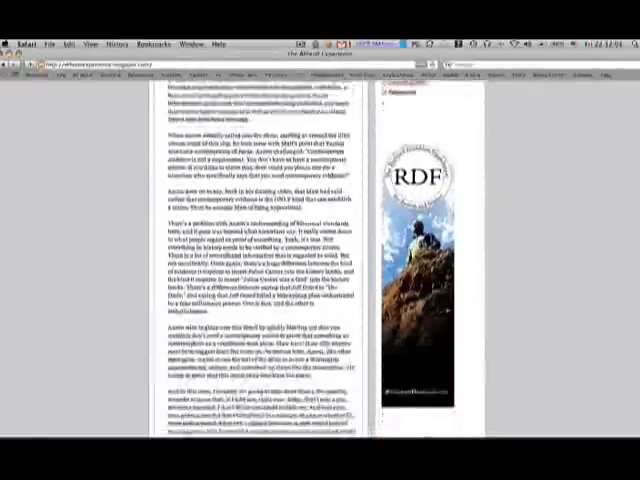
pyautogui.scroll(-3)
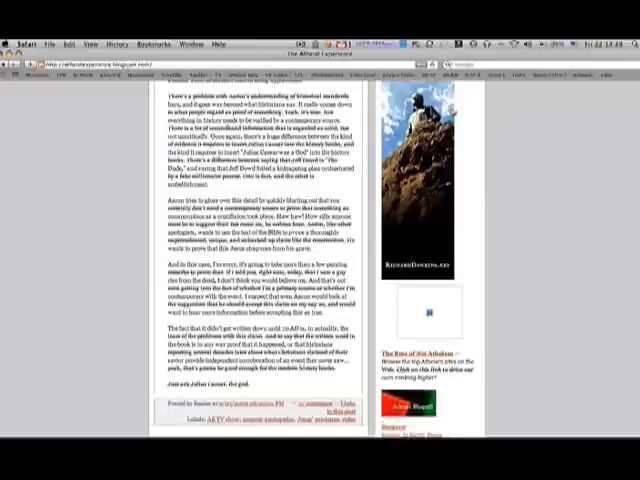
pyautogui.scroll(-3)
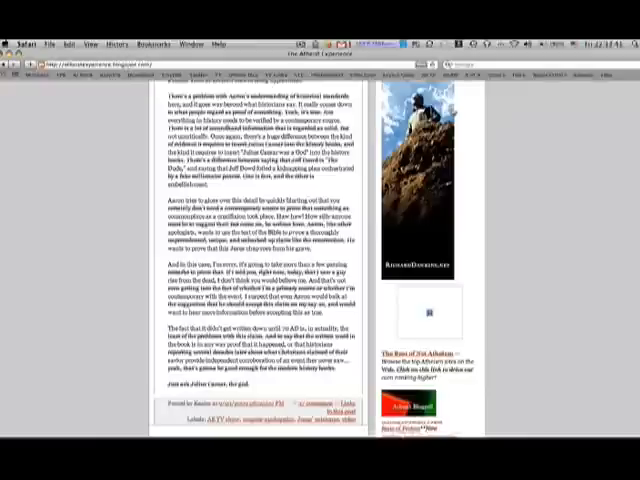